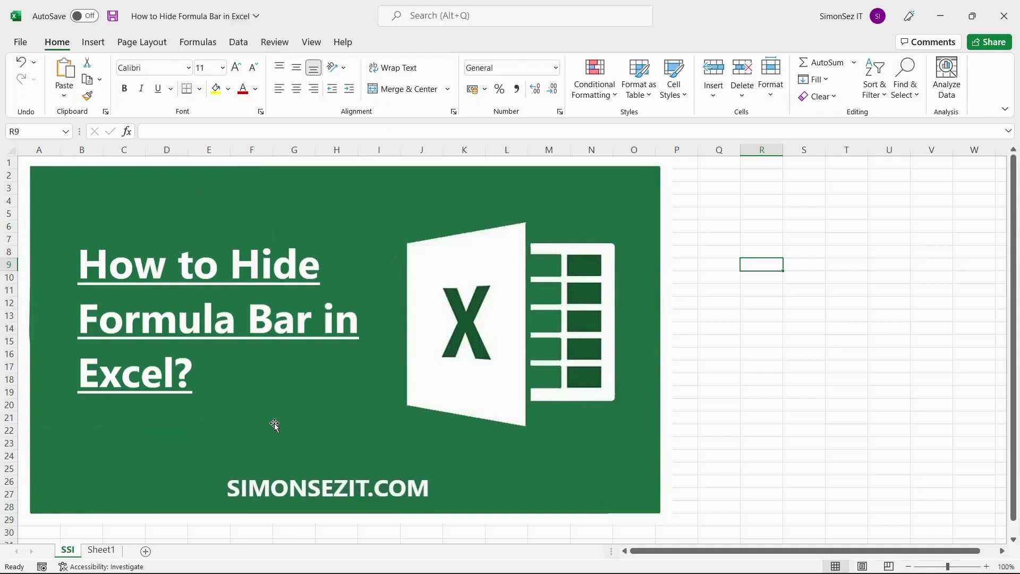
mouse_move(110, 475)
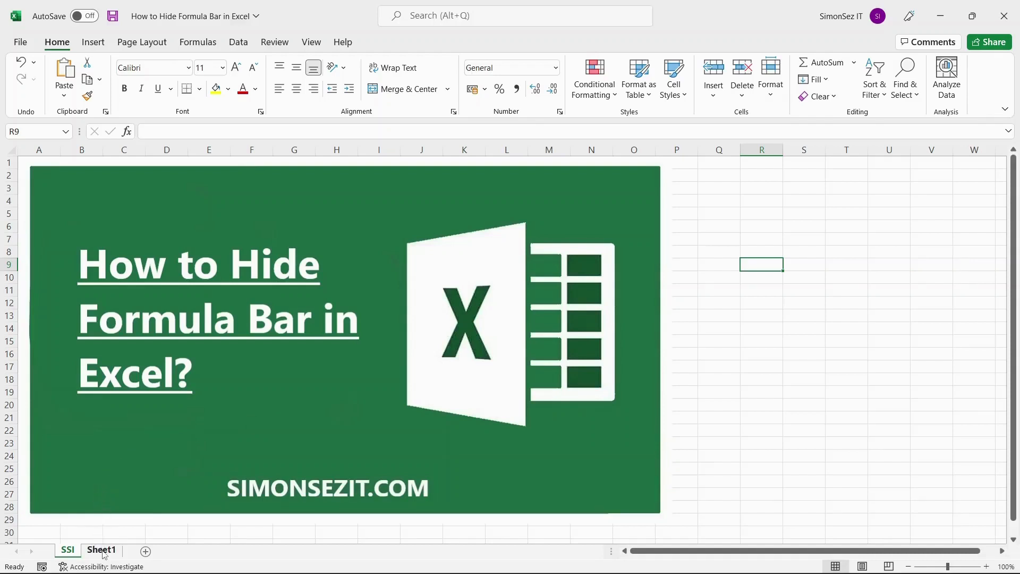
Switch to the Sheet1 worksheet holding the SIN formula result in A4.
left_click(101, 550)
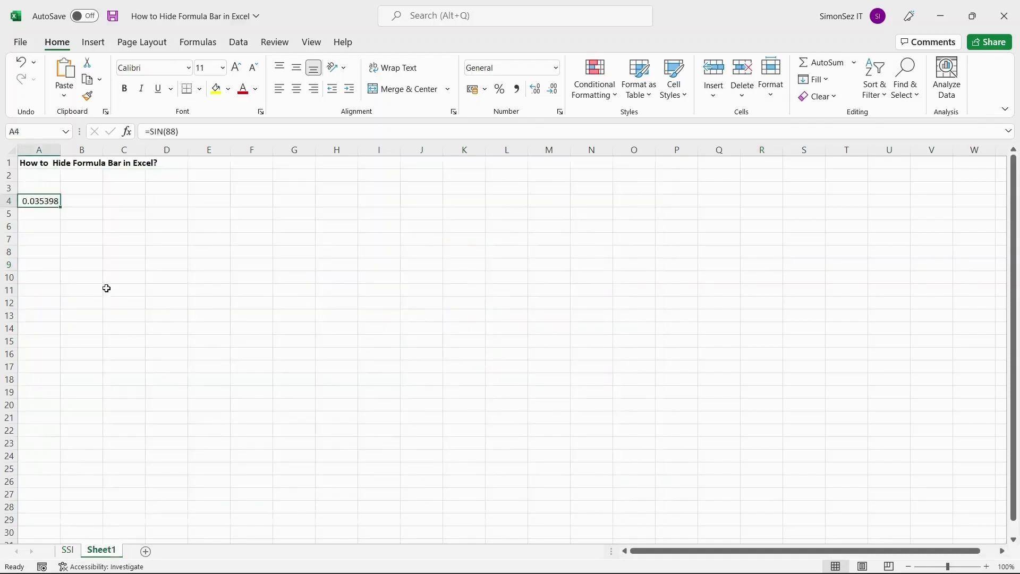
mouse_move(118, 235)
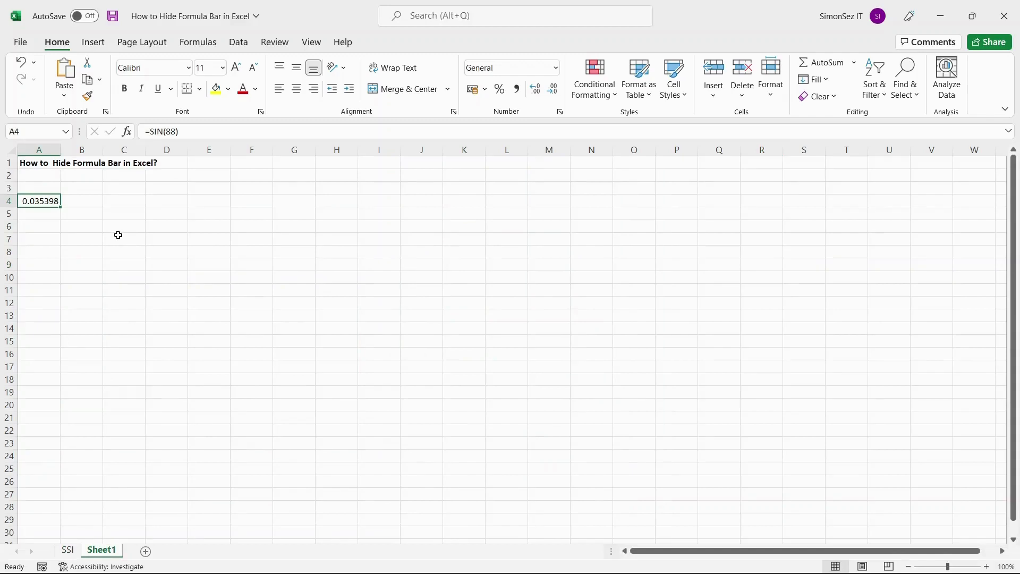
mouse_move(122, 232)
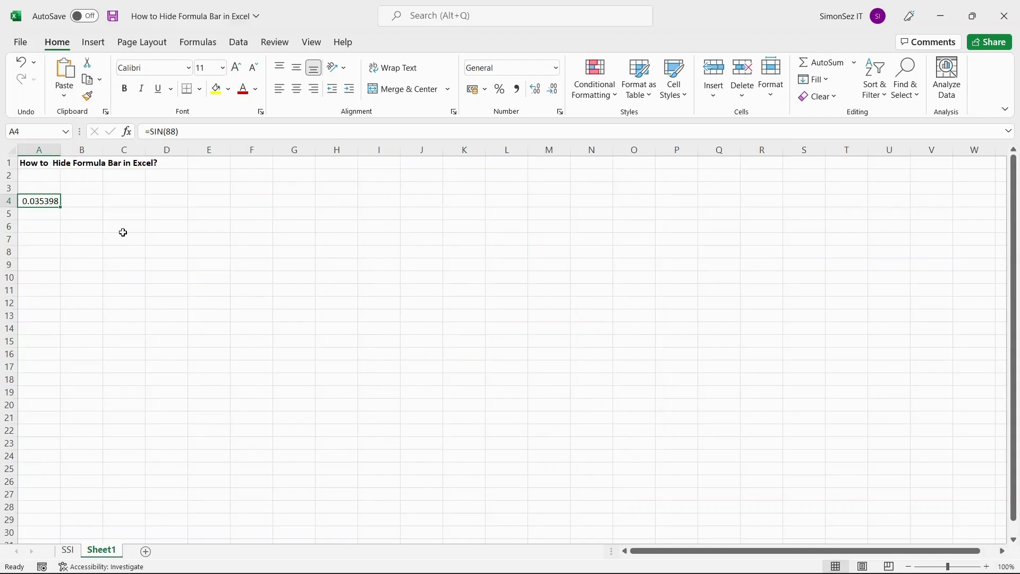
mouse_move(119, 223)
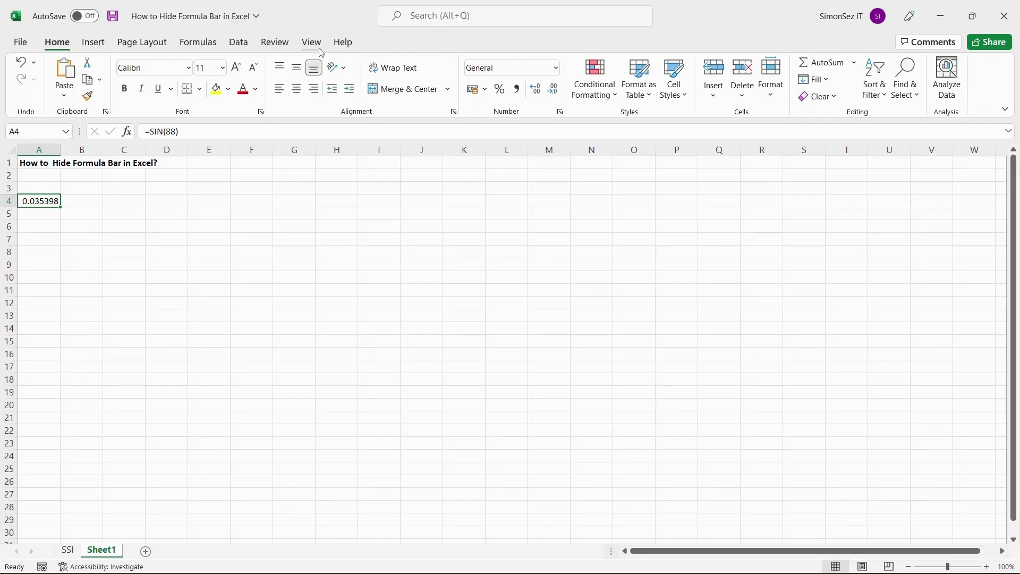
mouse_move(178, 217)
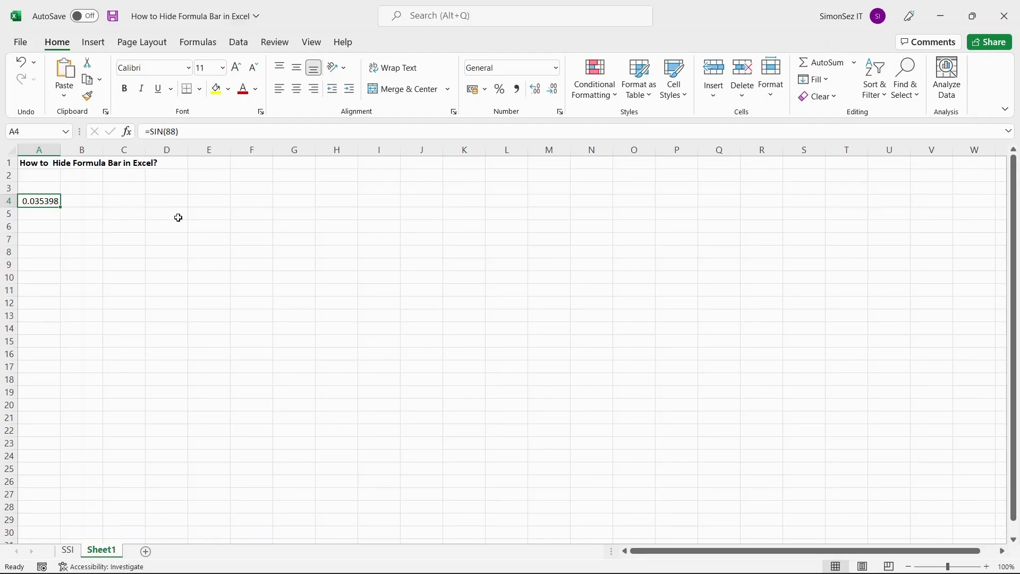
mouse_move(97, 206)
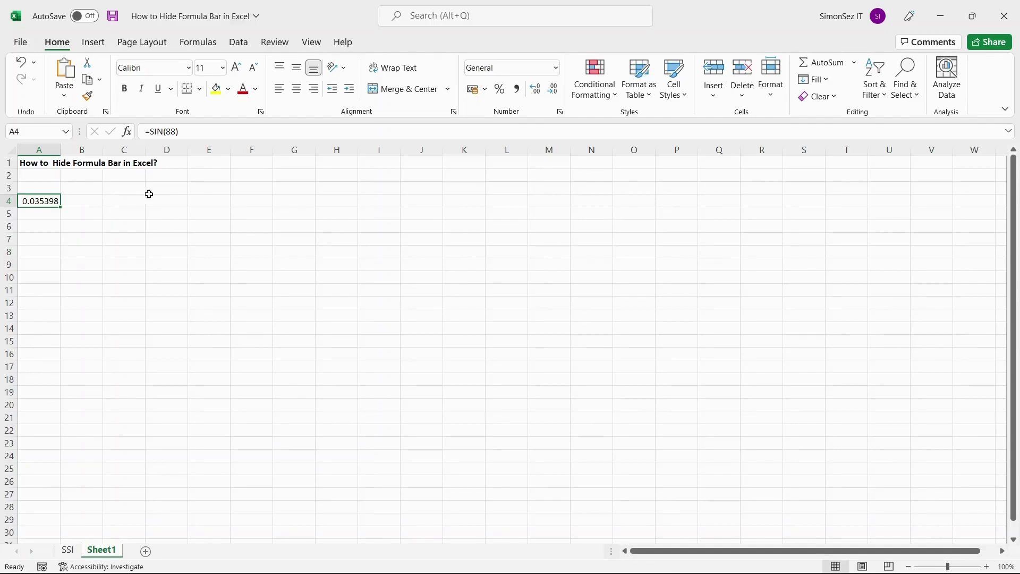
Uncheck Formula Bar in the View tab's Show group, then check it again.
left_click(311, 42)
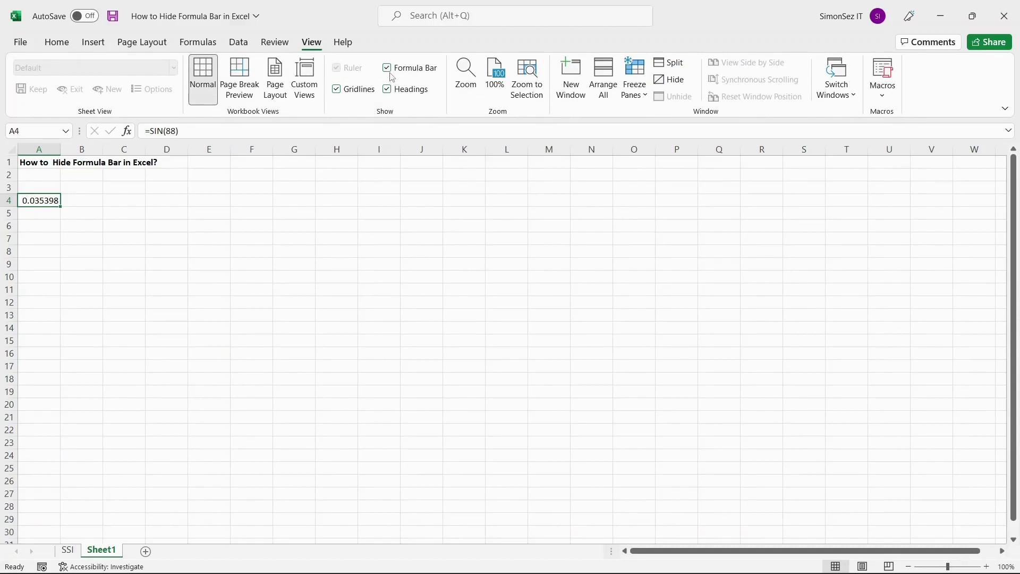
left_click(387, 67)
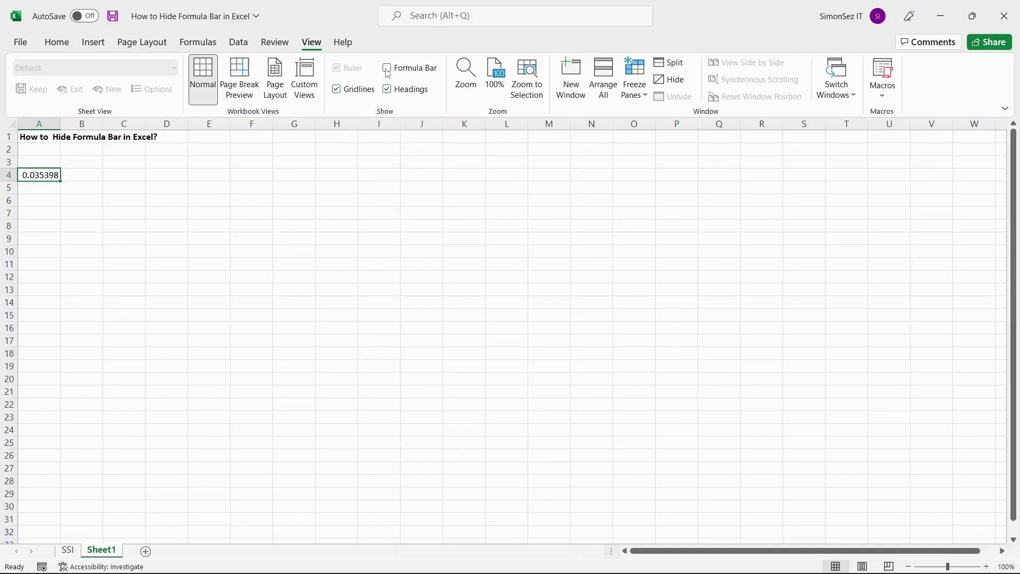
left_click(386, 68)
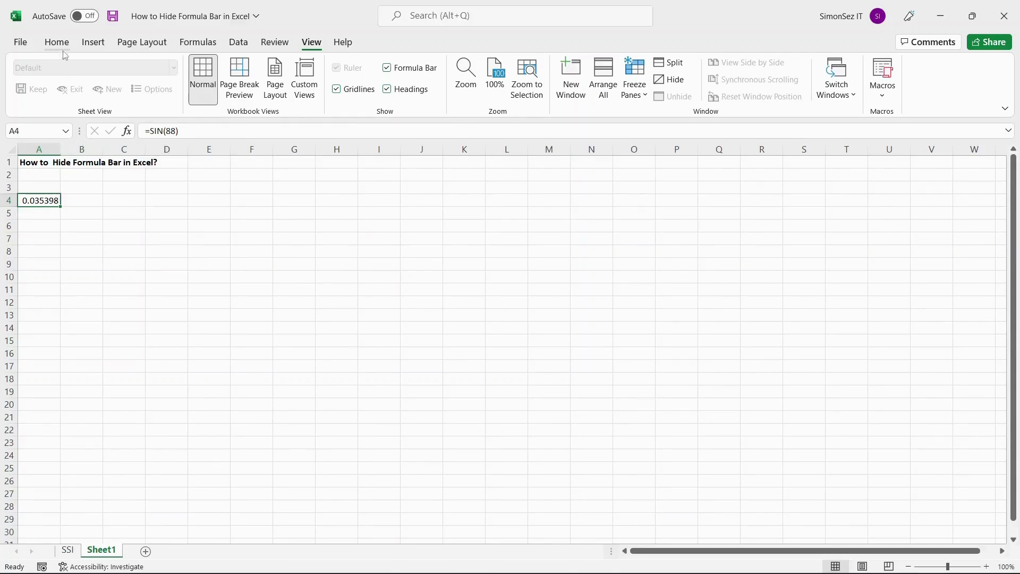
Open the Excel Options dialog from the File screen.
left_click(56, 41)
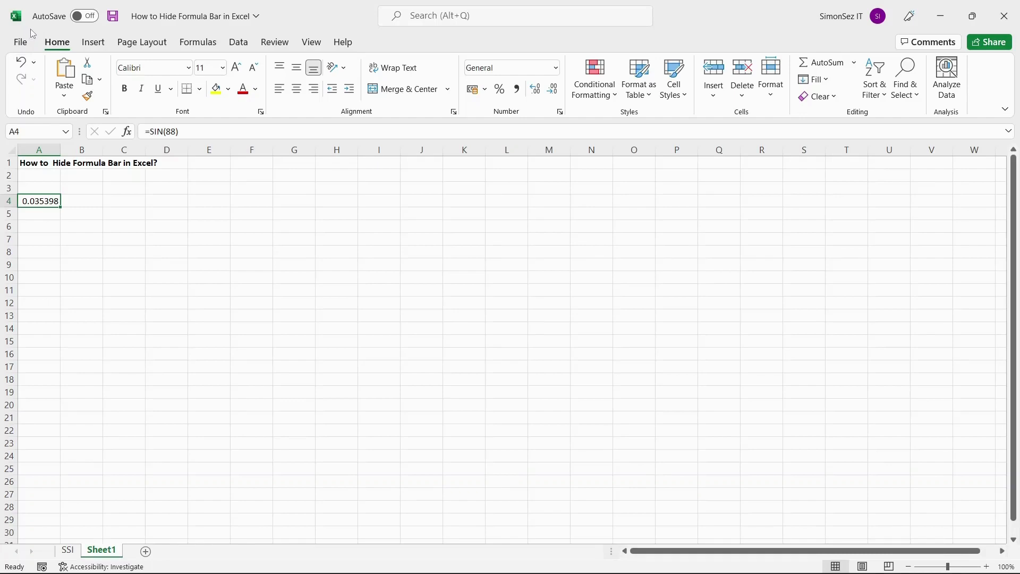
left_click(20, 42)
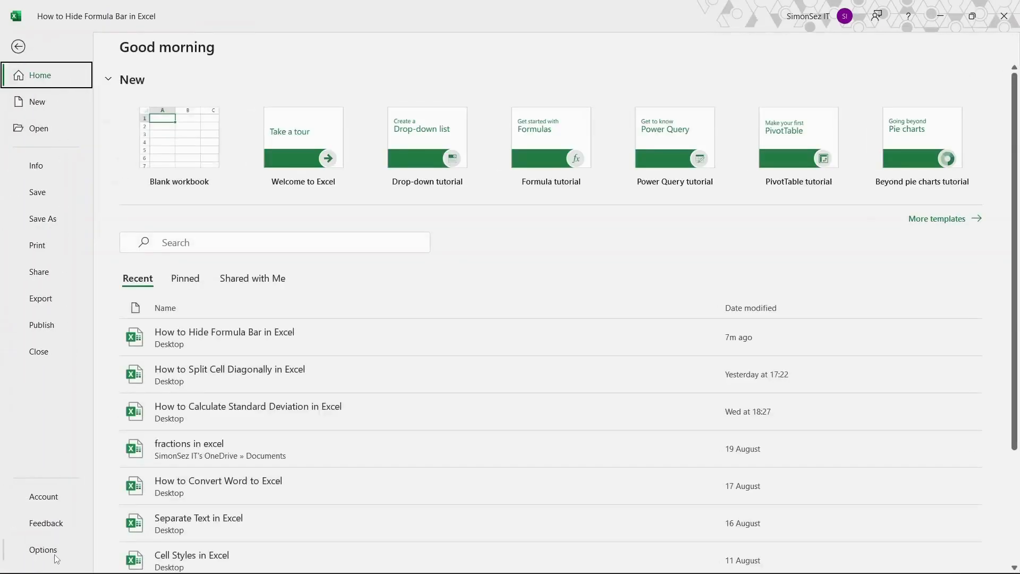
left_click(43, 549)
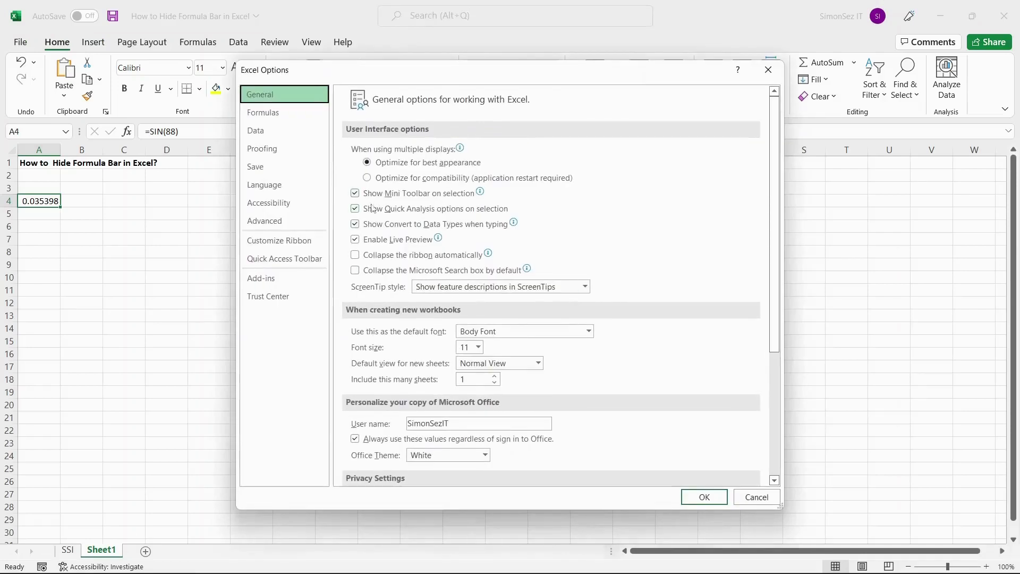
mouse_move(404, 389)
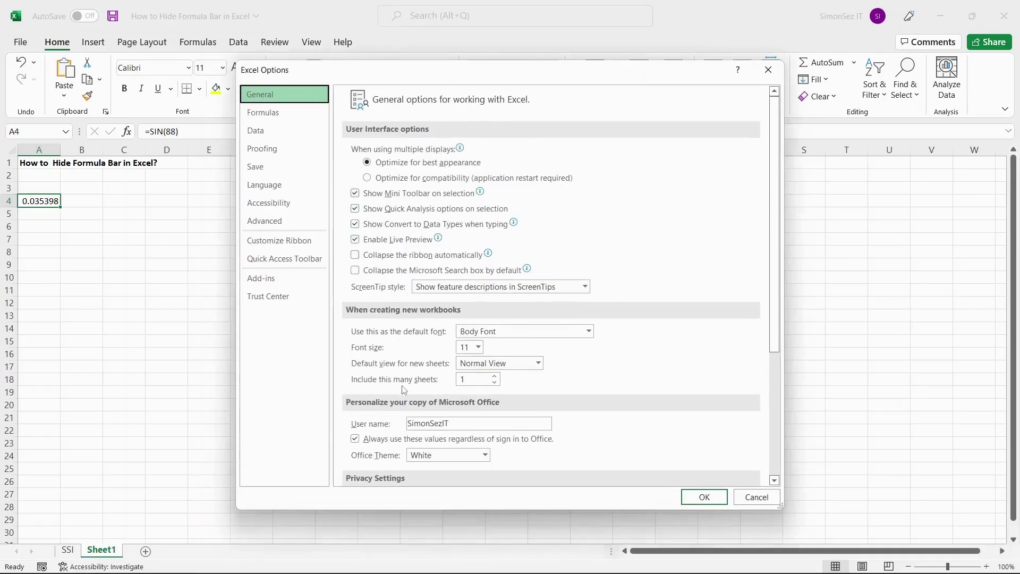
mouse_move(343, 228)
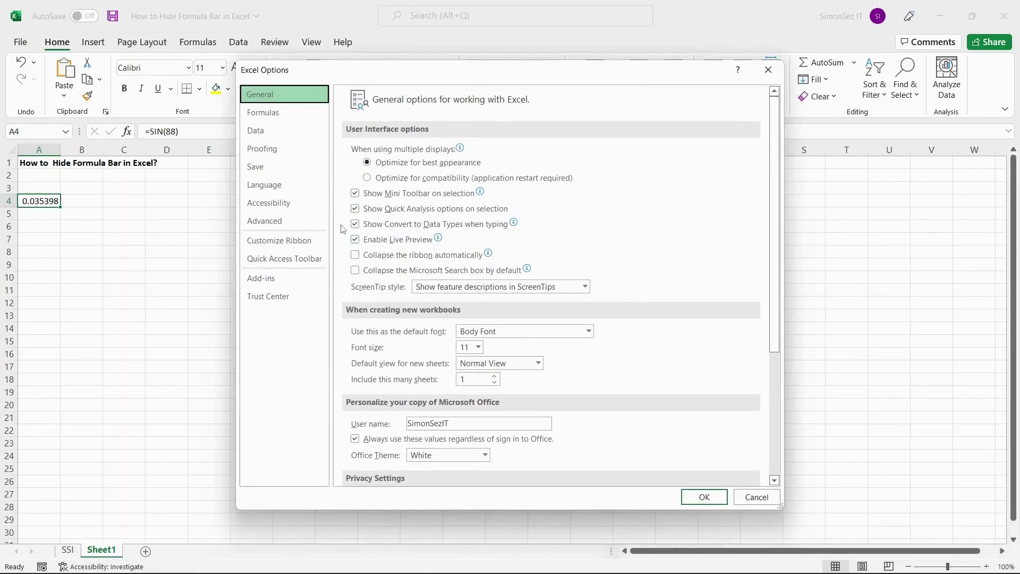
Under Advanced > Display, uncheck 'Show formula bar'.
left_click(265, 221)
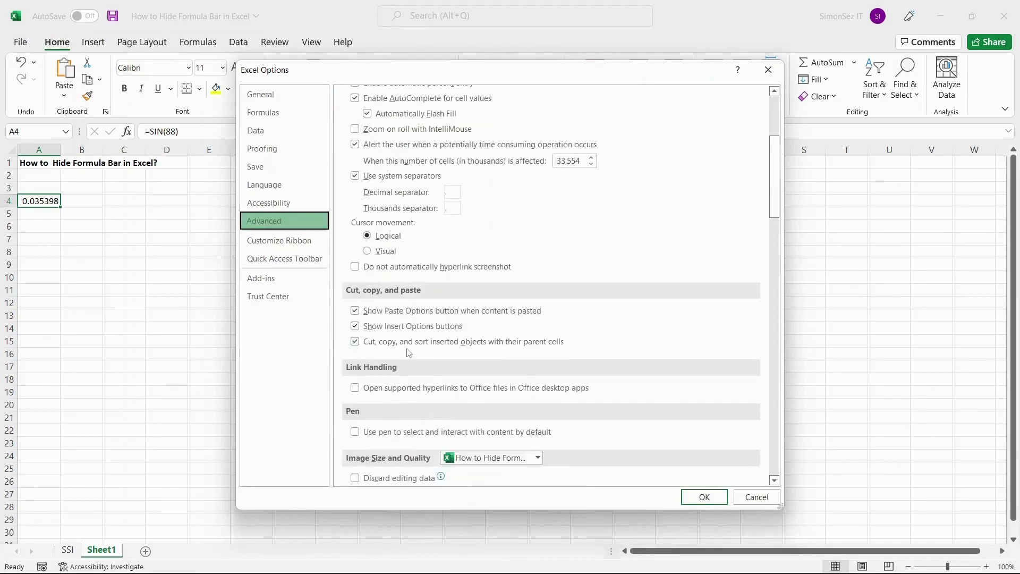
scroll("down", 3)
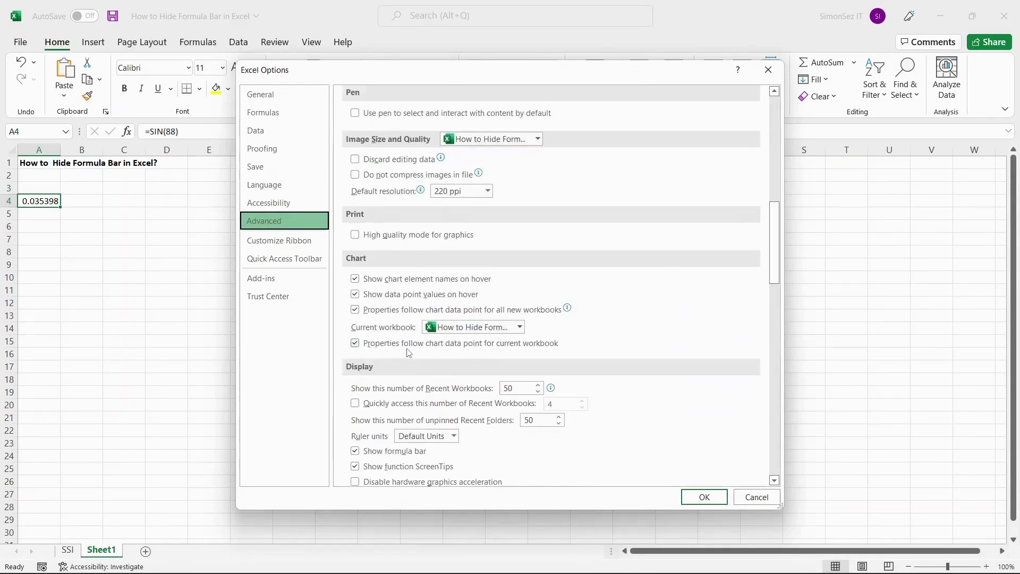
scroll("down", 3)
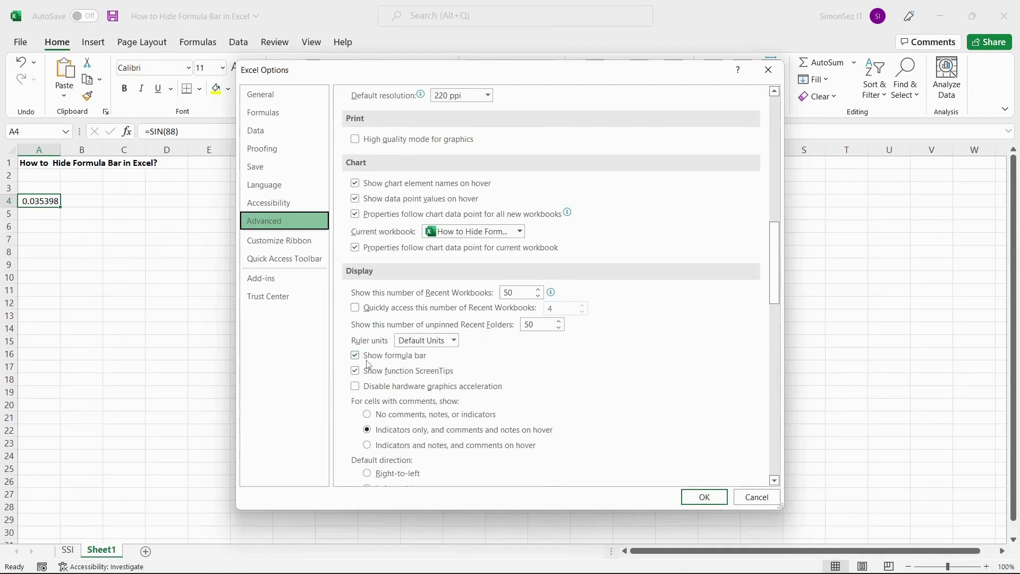
left_click(356, 355)
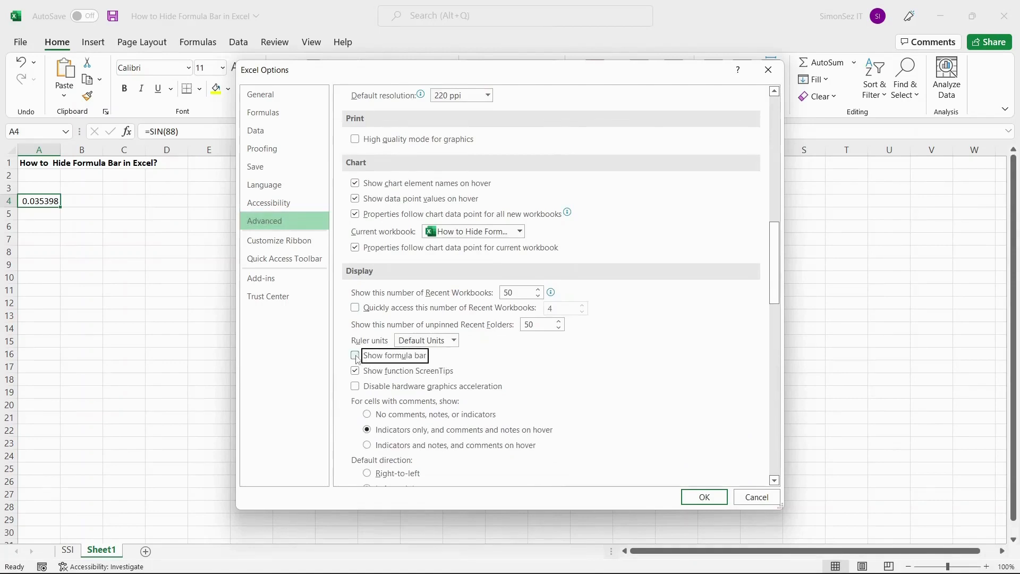
left_click(356, 356)
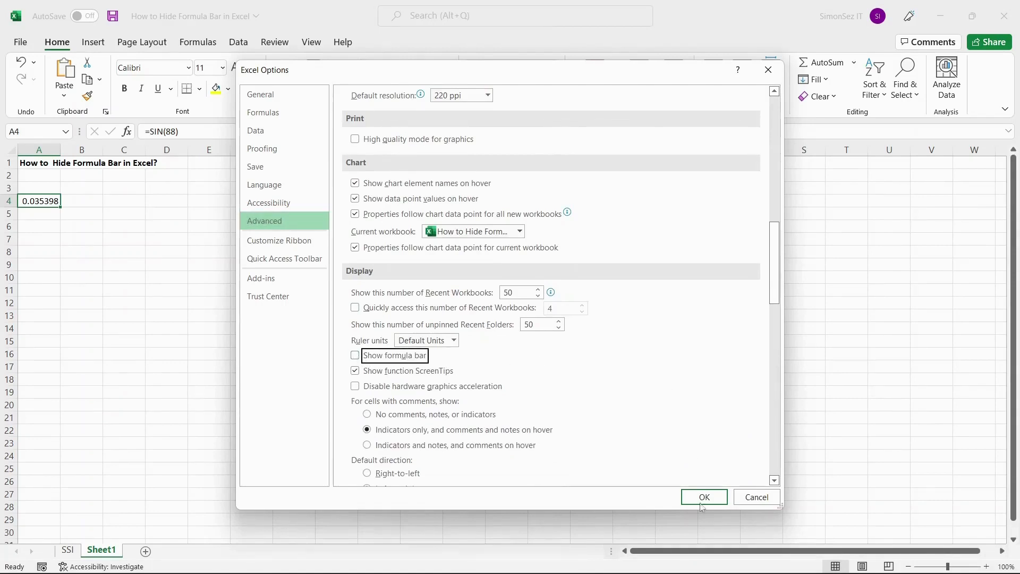
Confirm Options to hide the formula bar, re-enable it from View, return to Home.
left_click(704, 496)
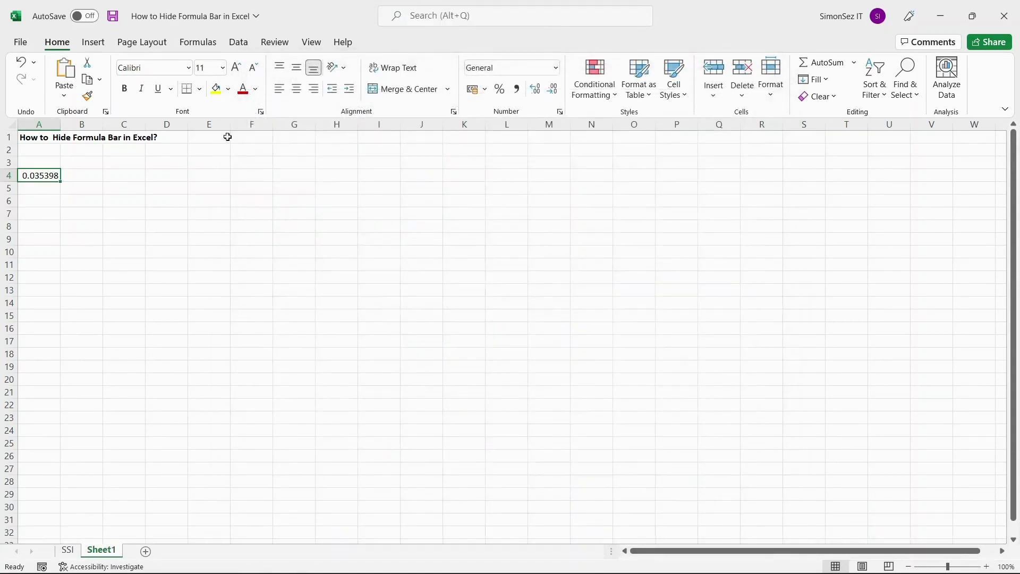
mouse_move(230, 148)
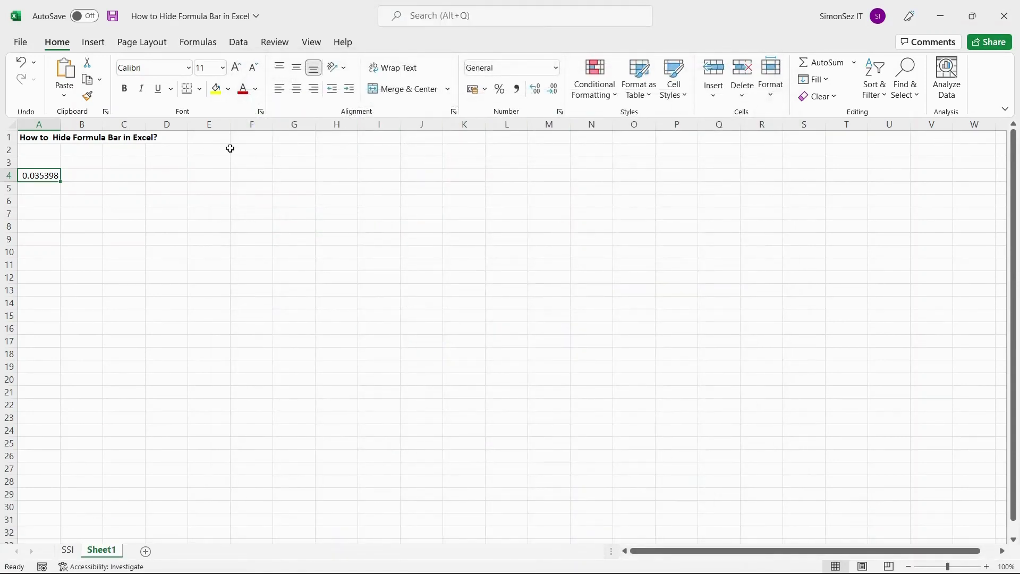
mouse_move(238, 153)
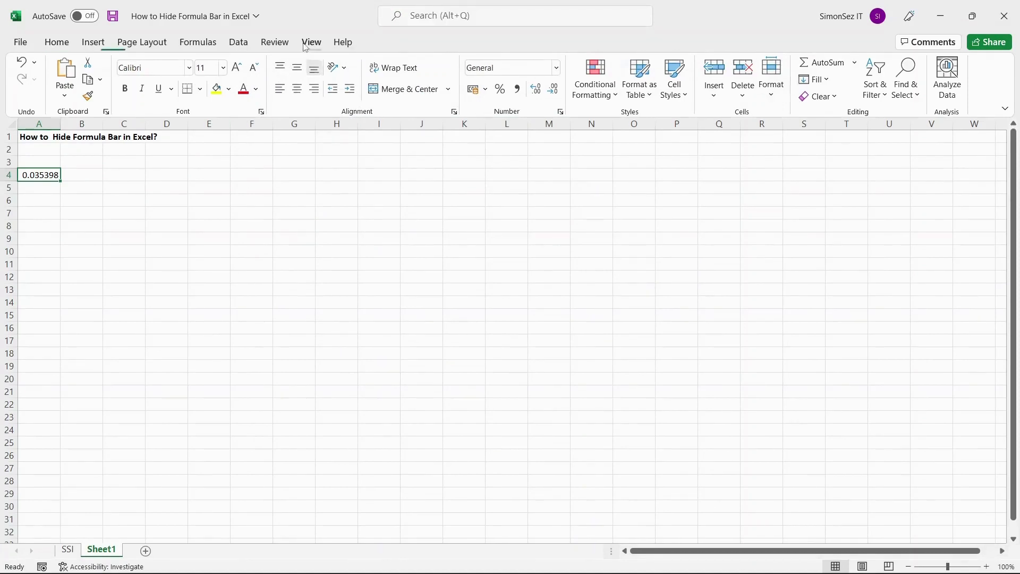
left_click(311, 42)
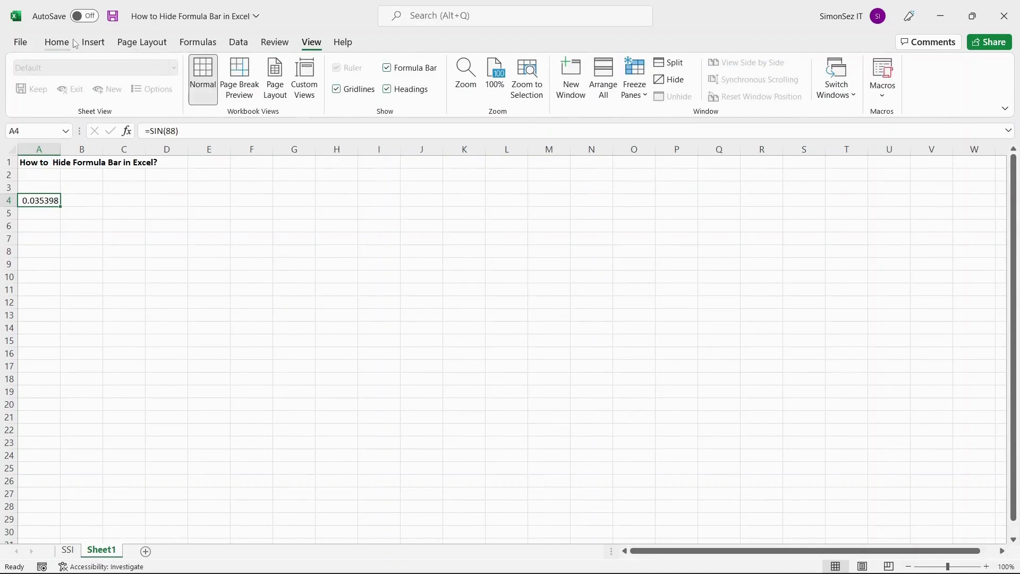
left_click(56, 42)
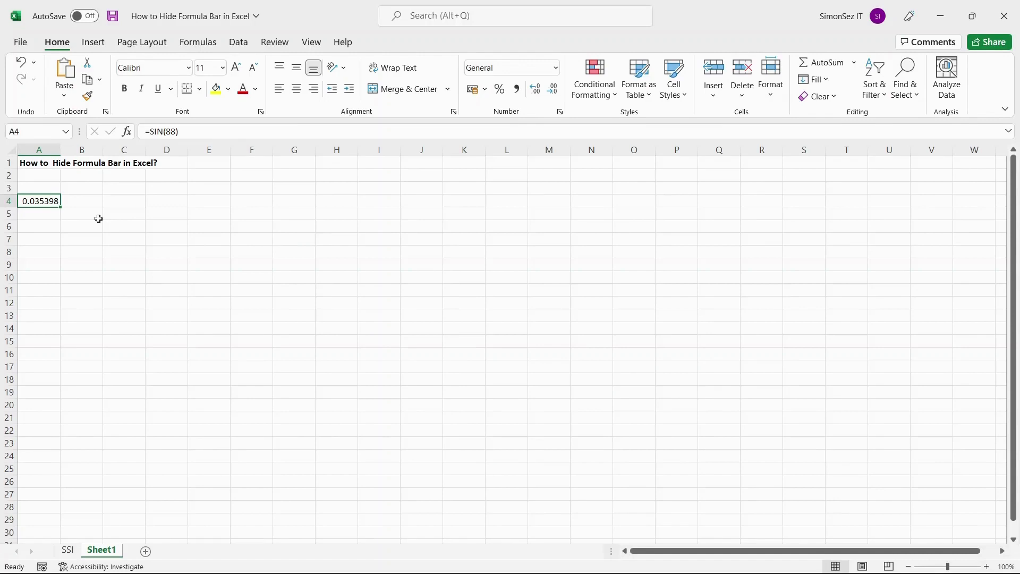
Hide the formula bar, then show it again, starting each toggle with Alt.
key("alt")
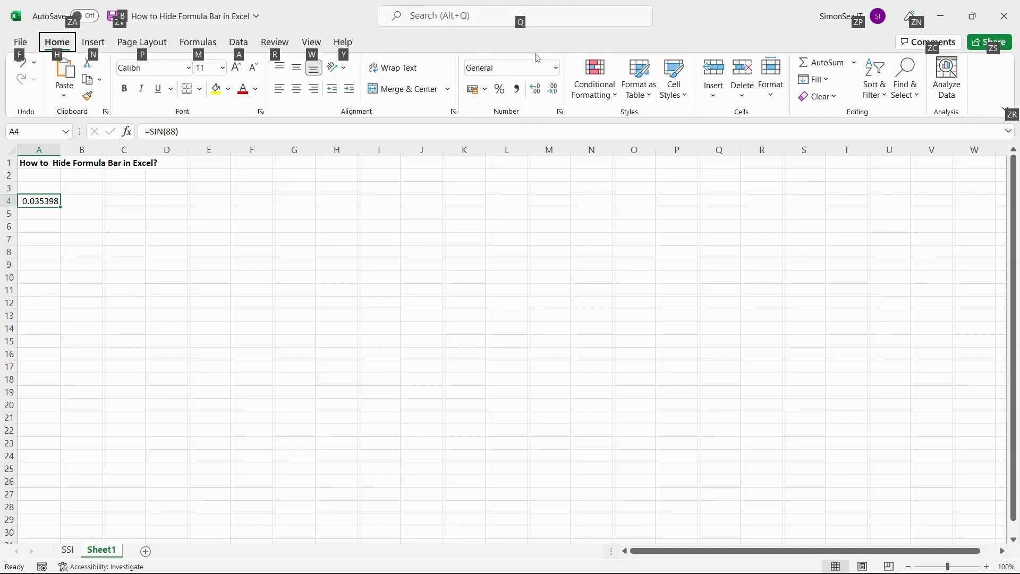
mouse_move(319, 214)
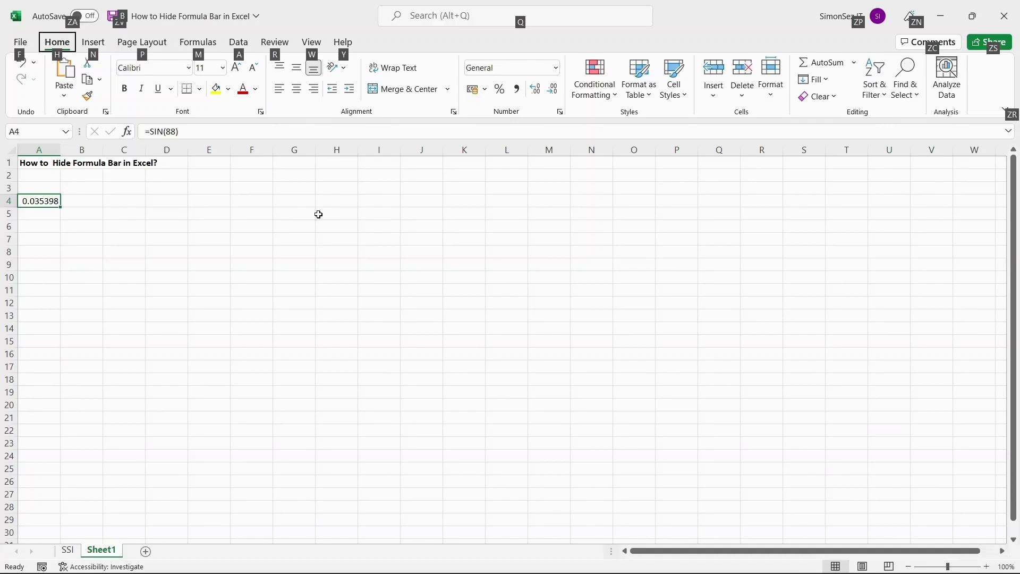
left_click(311, 42)
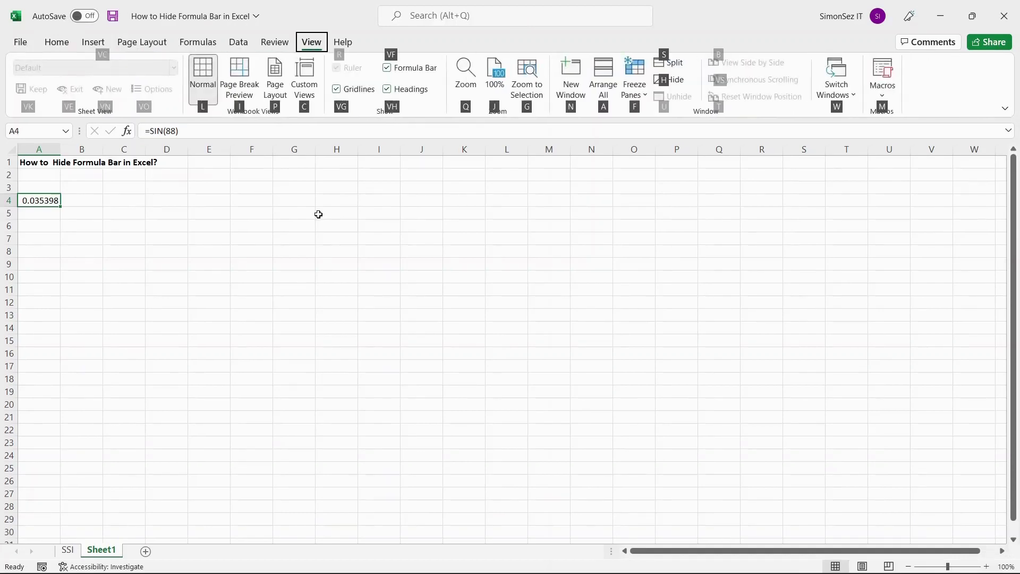
left_click(386, 68)
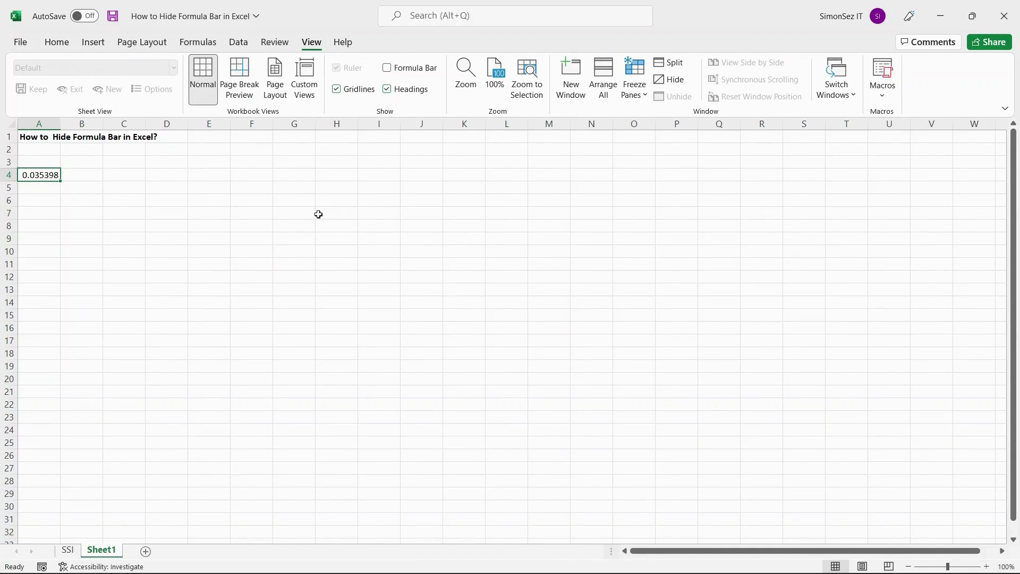
key("alt")
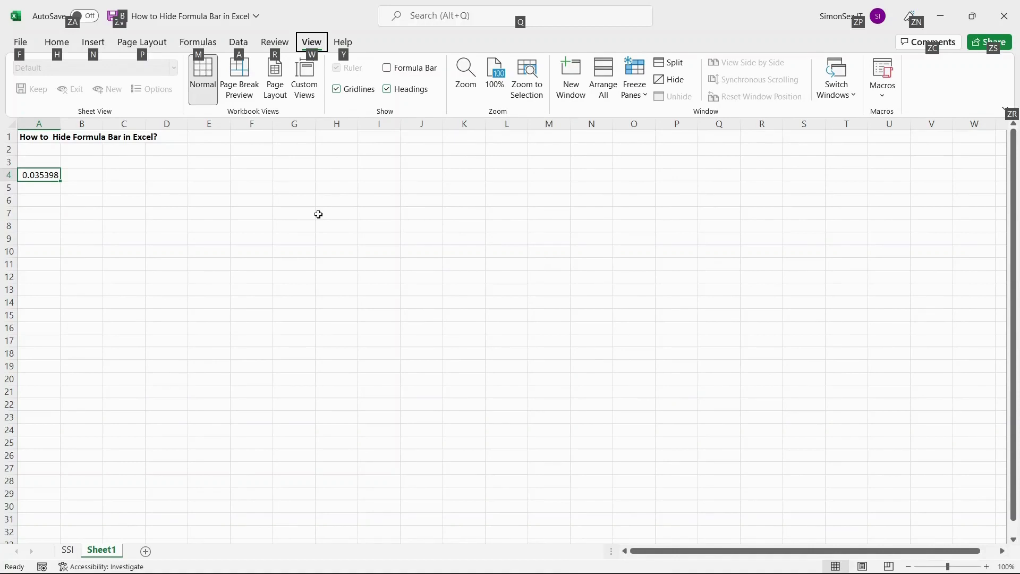
left_click(386, 68)
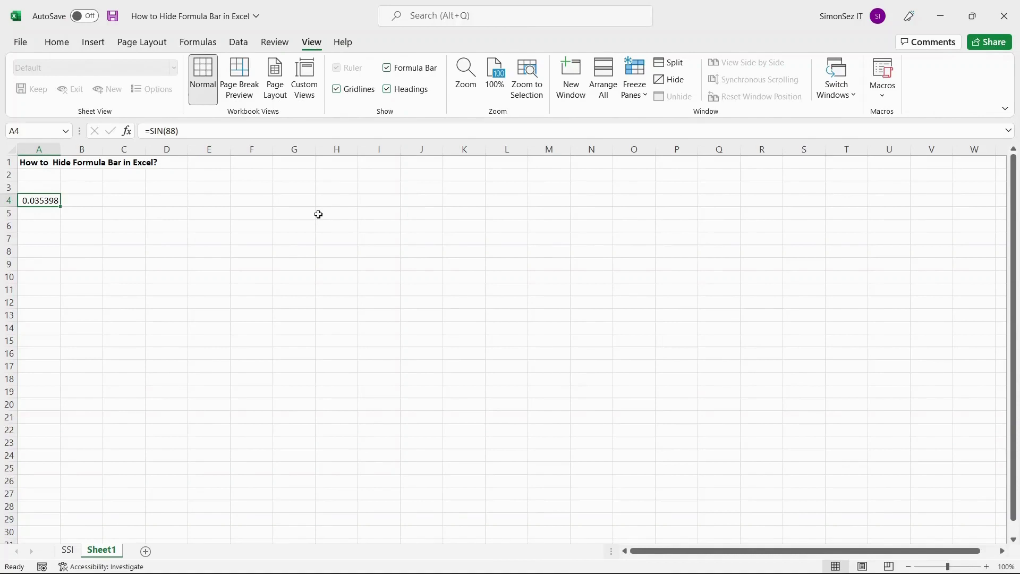
mouse_move(261, 260)
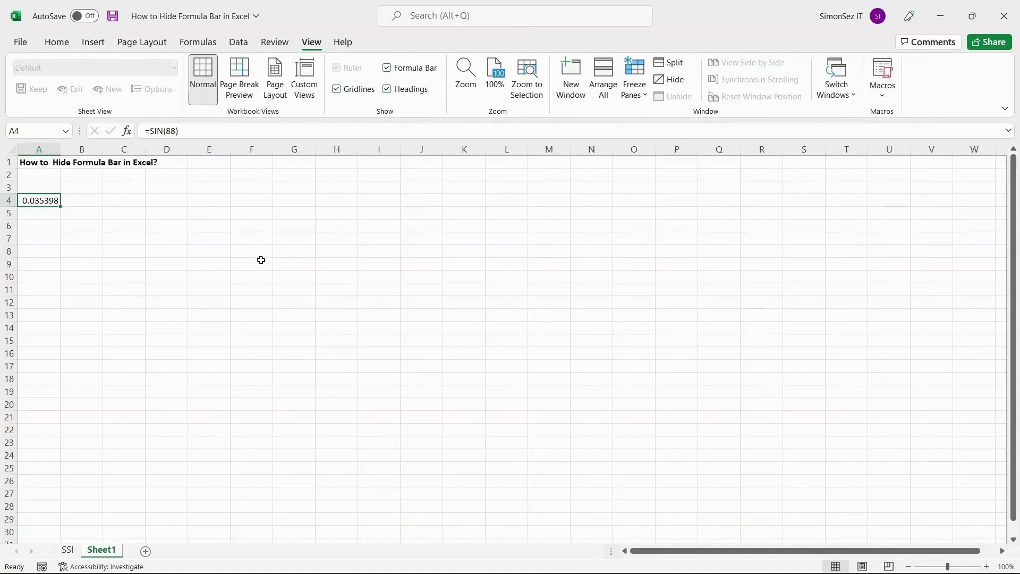